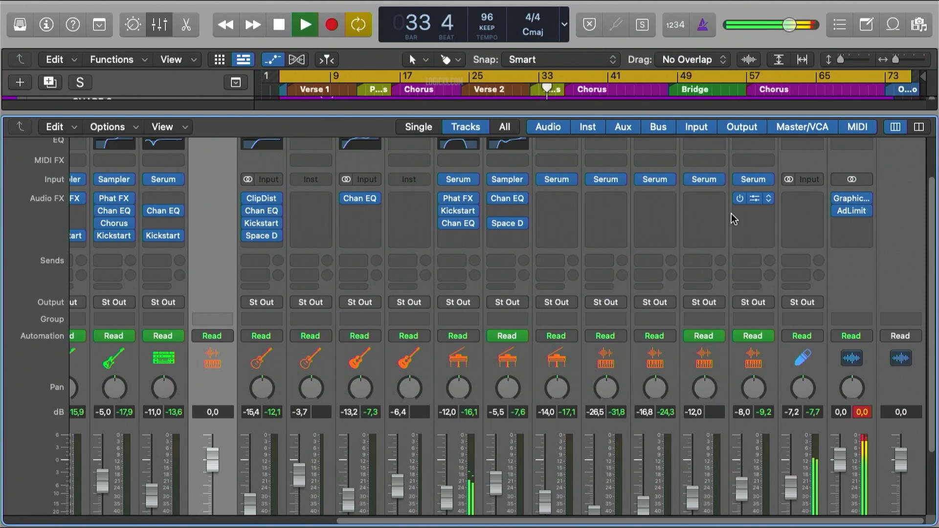
scroll(left, 3)
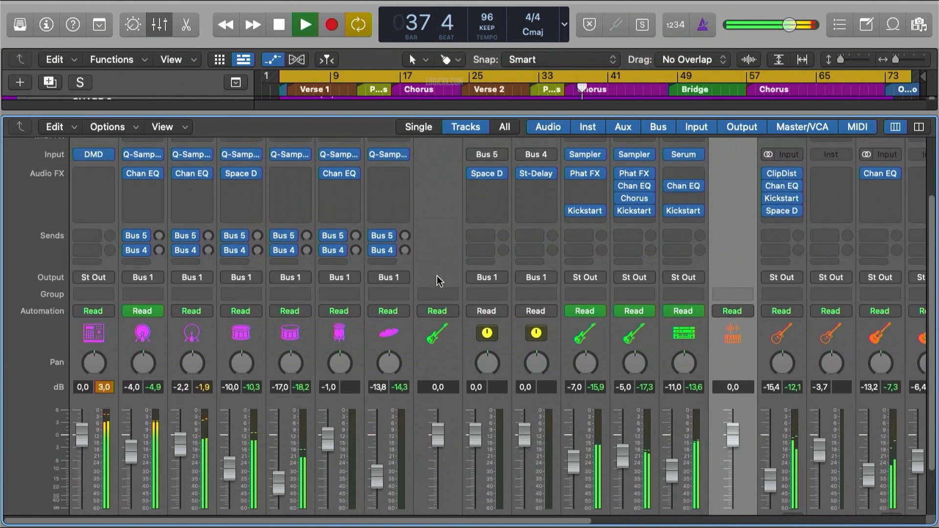
scroll(down, 3)
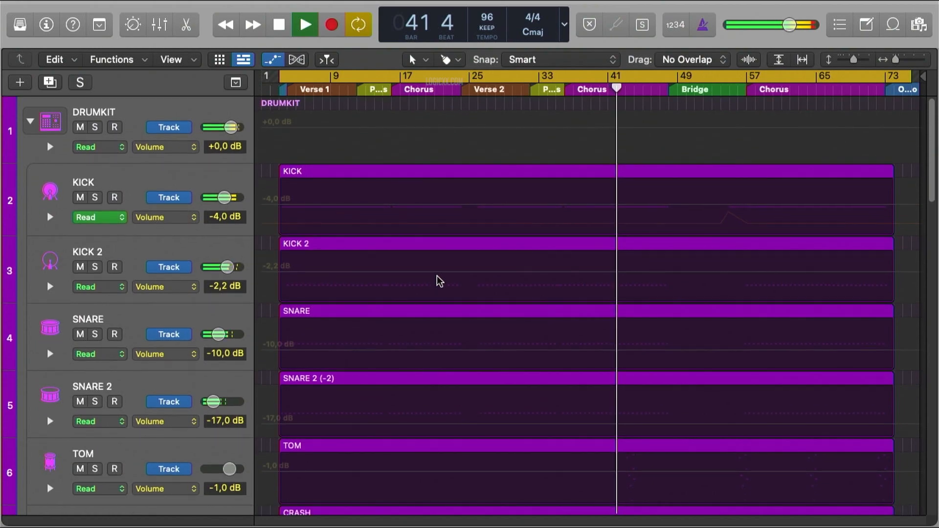
scroll(down, 3)
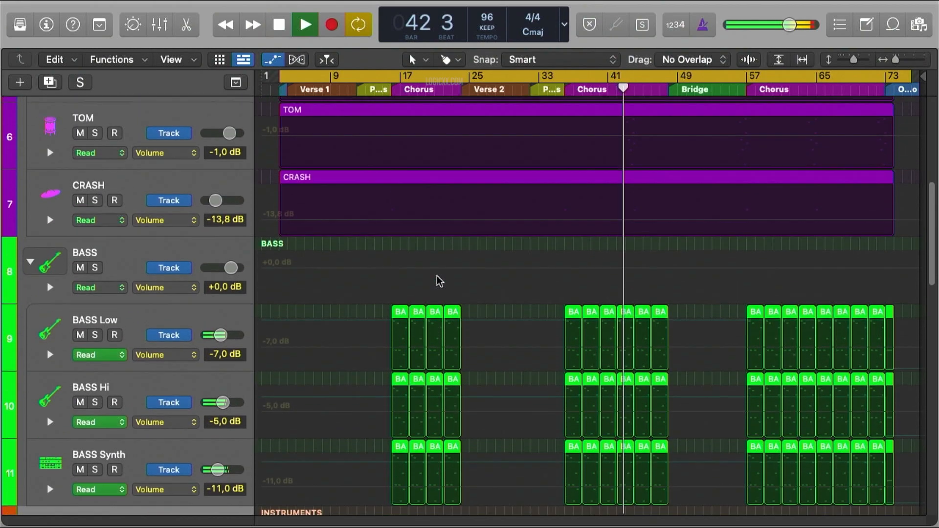